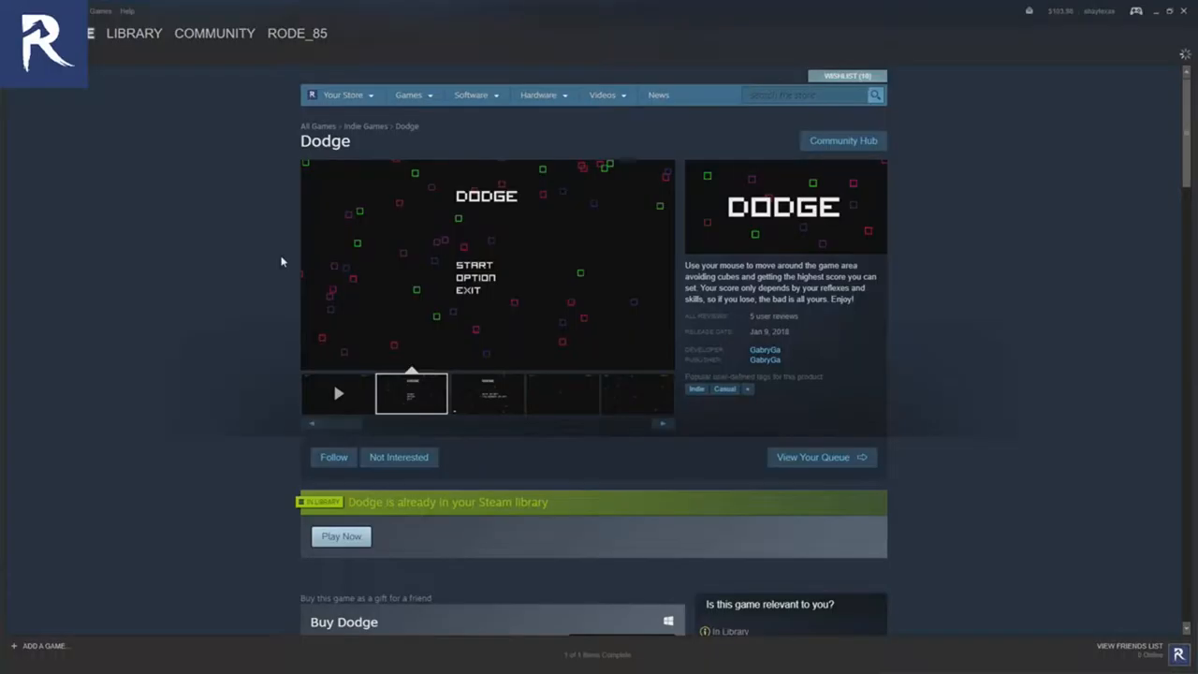
# Step: Choose Play Now on the Dodge store page to start launching the game
pyautogui.click(487, 391)
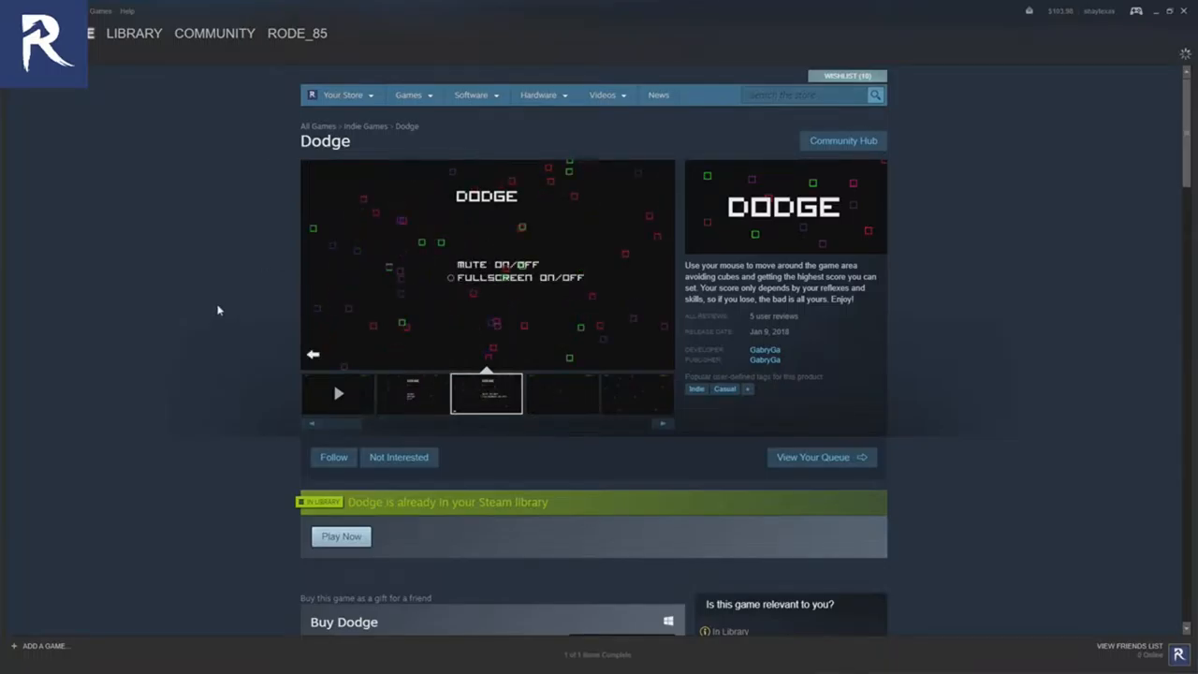
pyautogui.moveTo(453, 289)
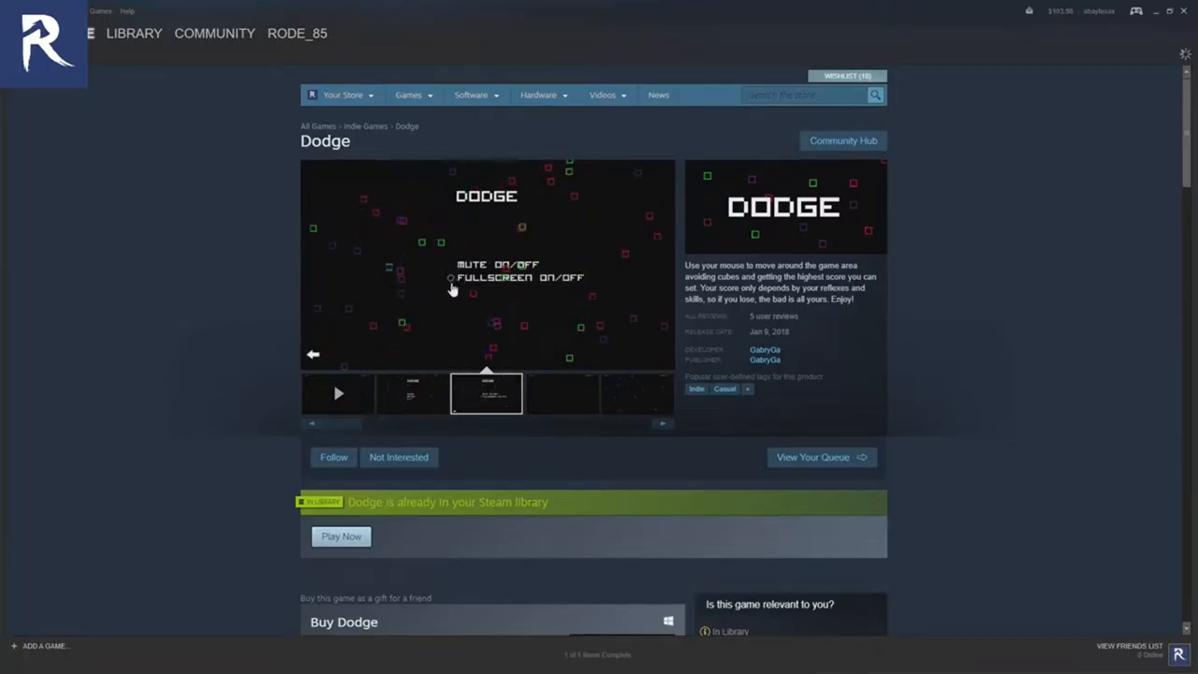
pyautogui.moveTo(358, 281)
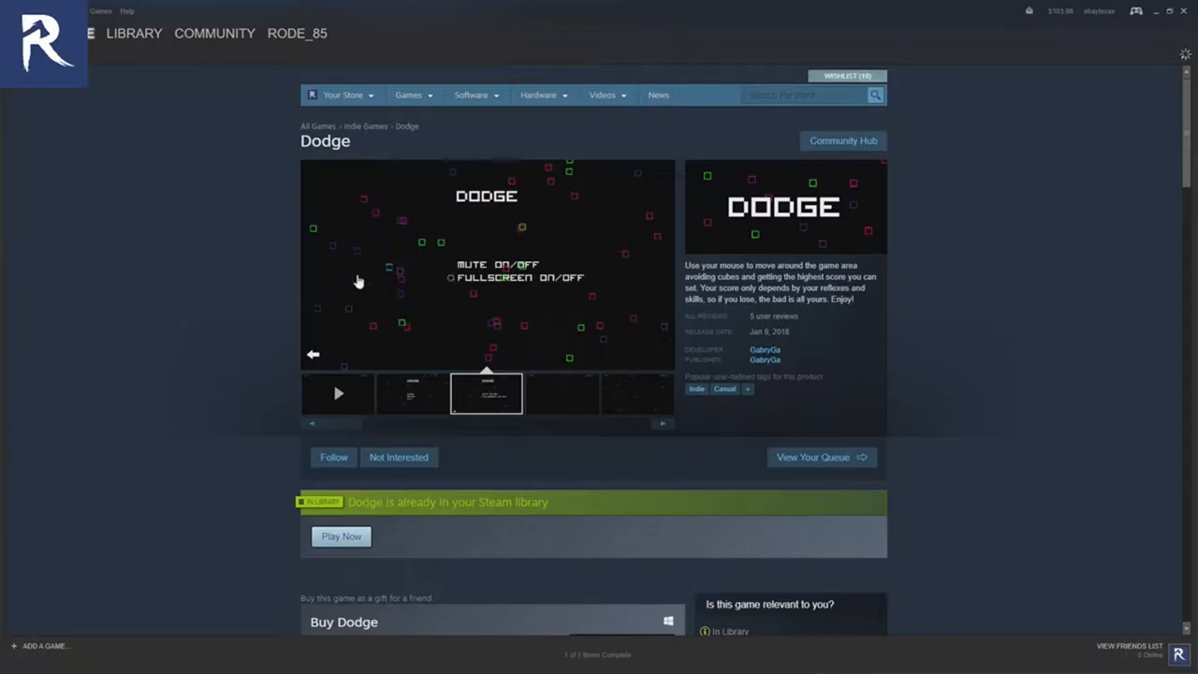
pyautogui.moveTo(172, 264)
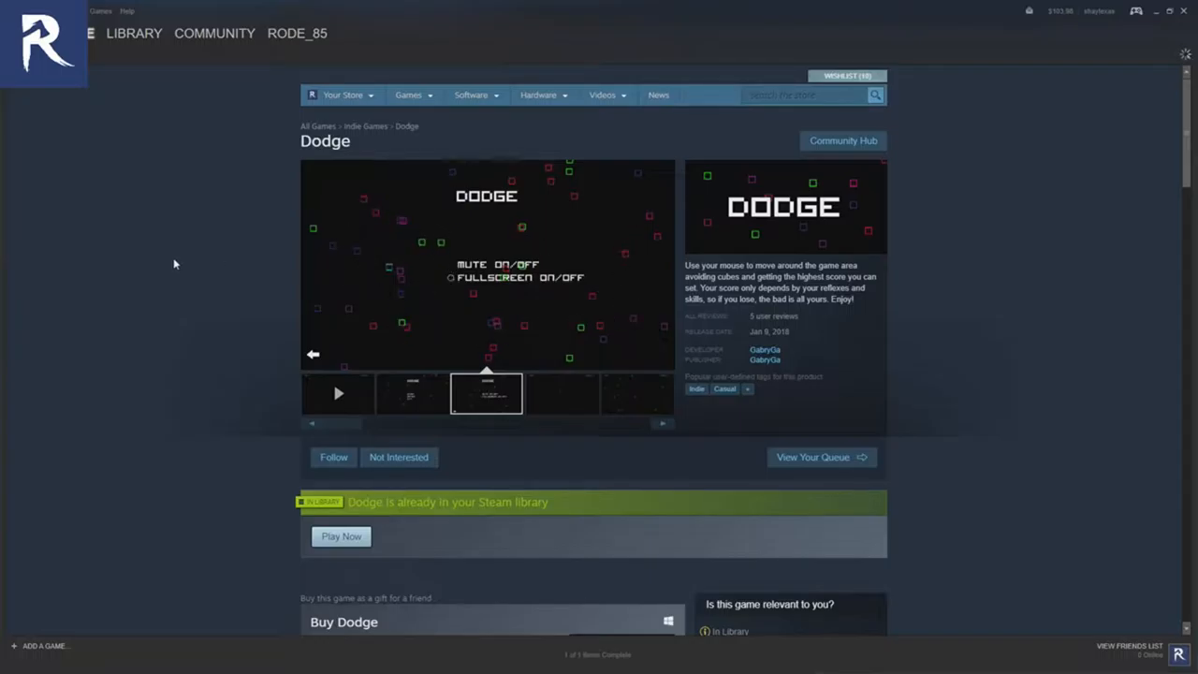
pyautogui.moveTo(341, 535)
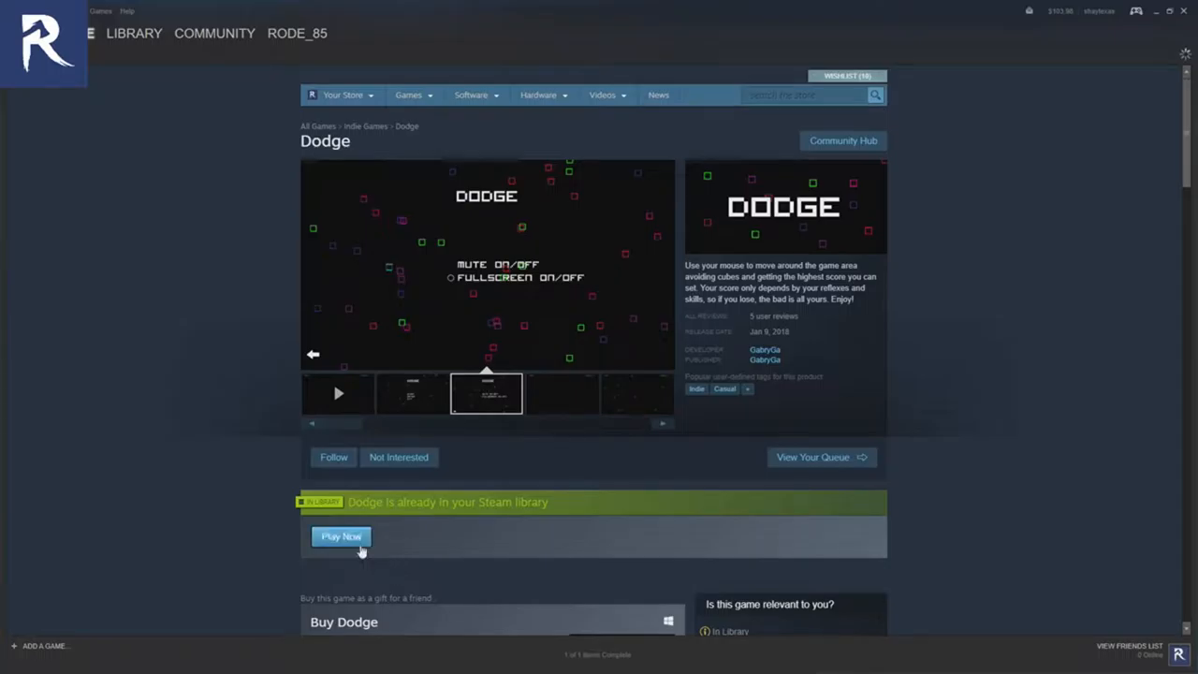
pyautogui.moveTo(348, 535)
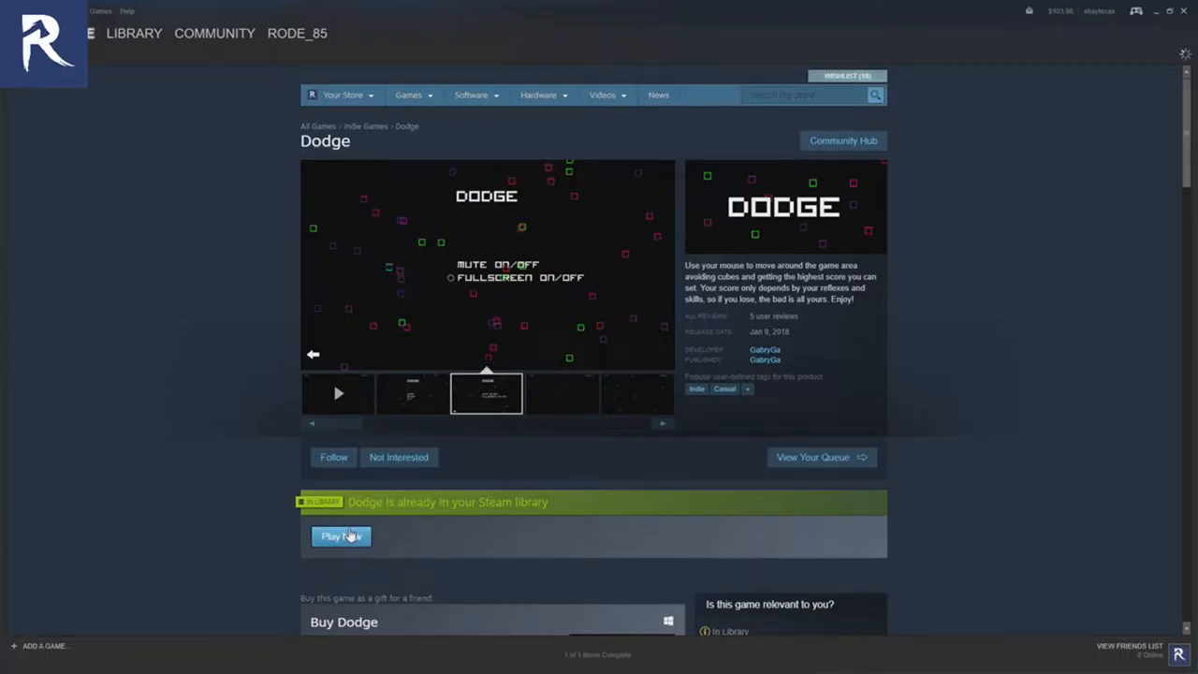
# Step: Launch Dodge, hit START and dodge cubes until time runs out with highscore 16
pyautogui.click(341, 535)
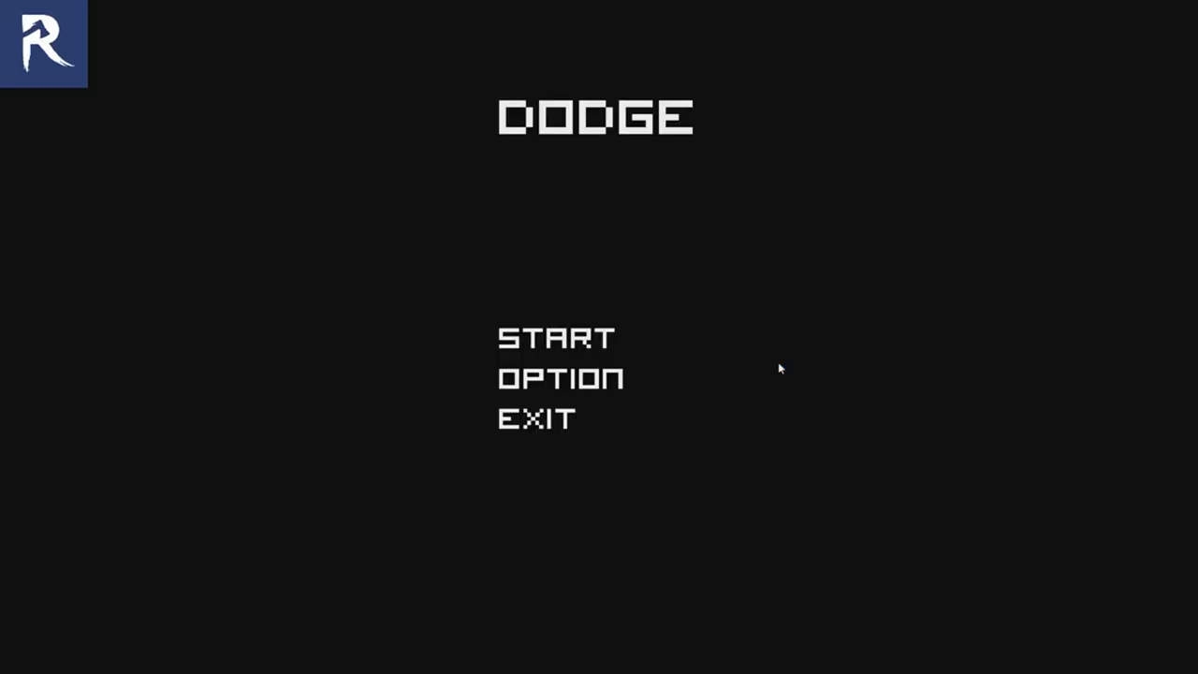
pyautogui.click(557, 378)
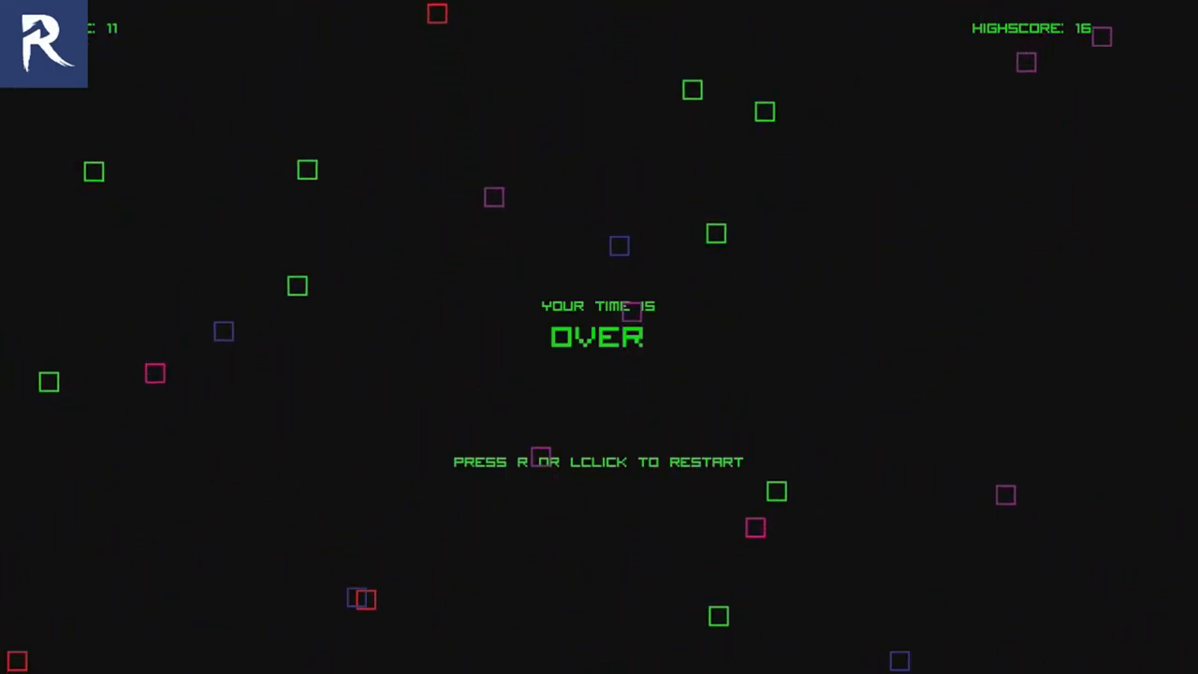
# Step: Restart after game over, raise the highscore to 17, then begin another round
pyautogui.click(468, 342)
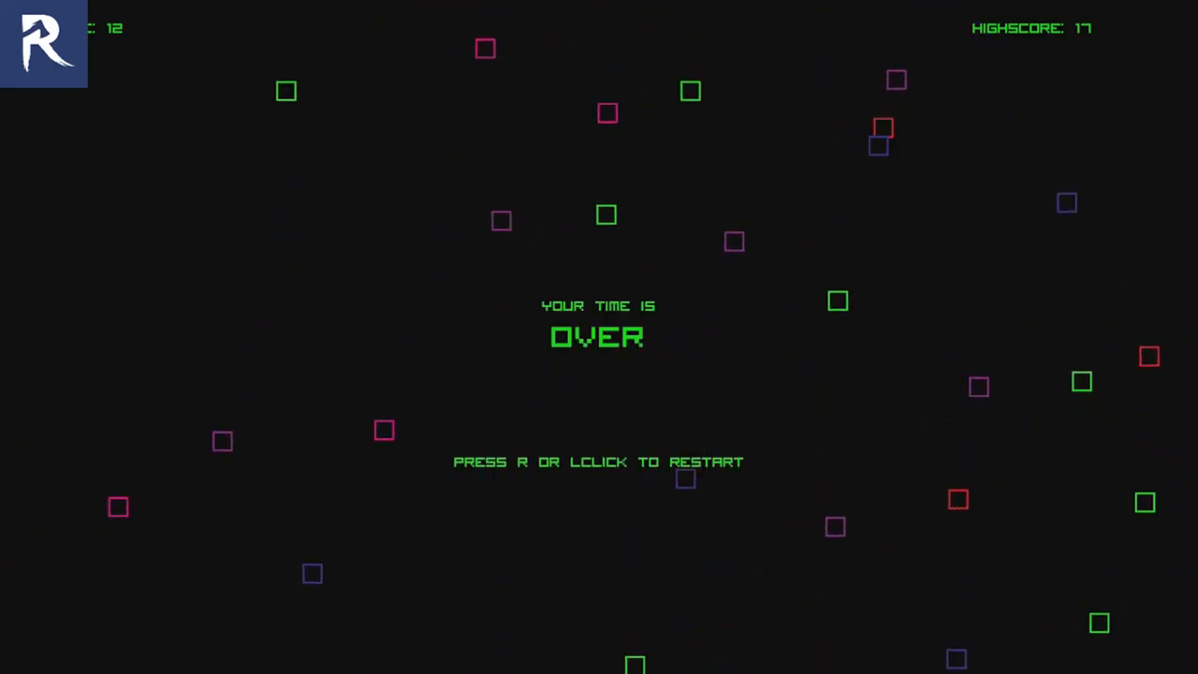
pyautogui.click(774, 454)
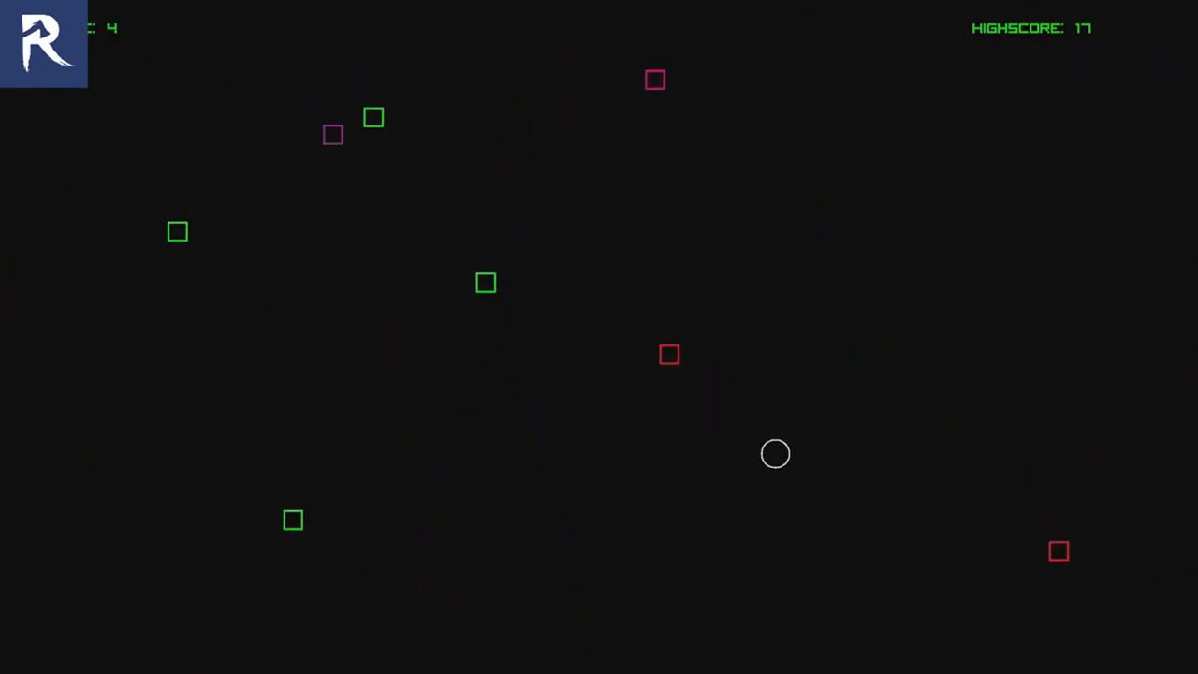